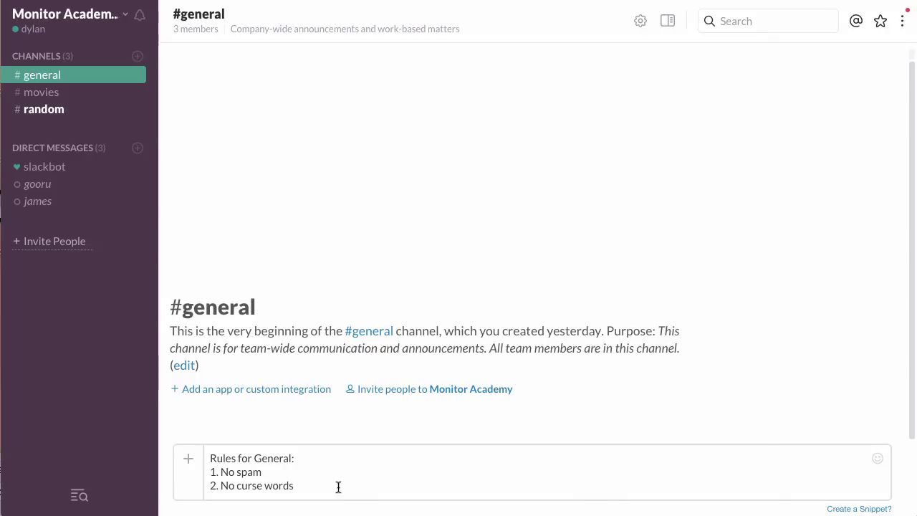
mouse_move(310, 476)
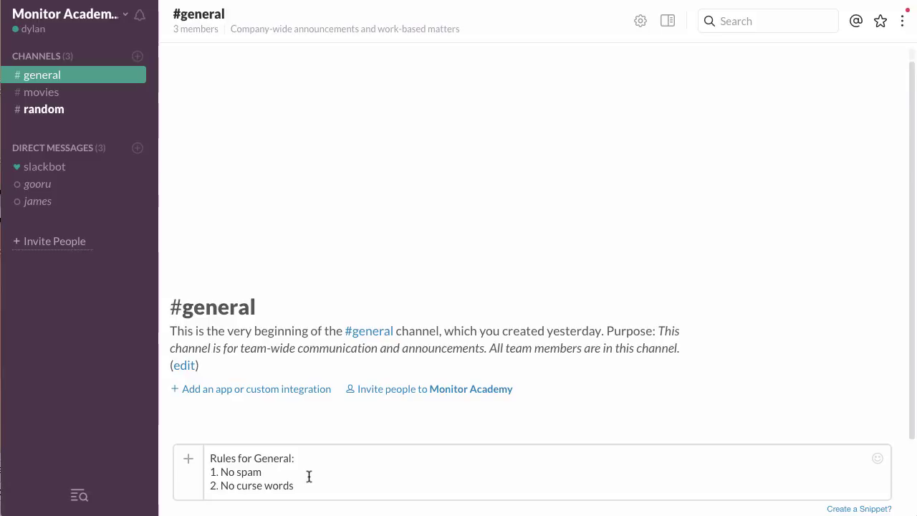
mouse_move(310, 483)
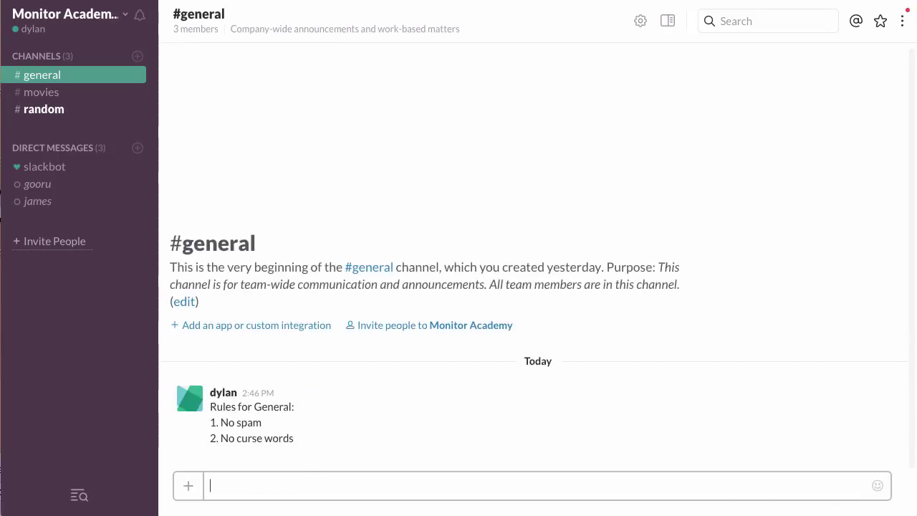
mouse_move(541, 421)
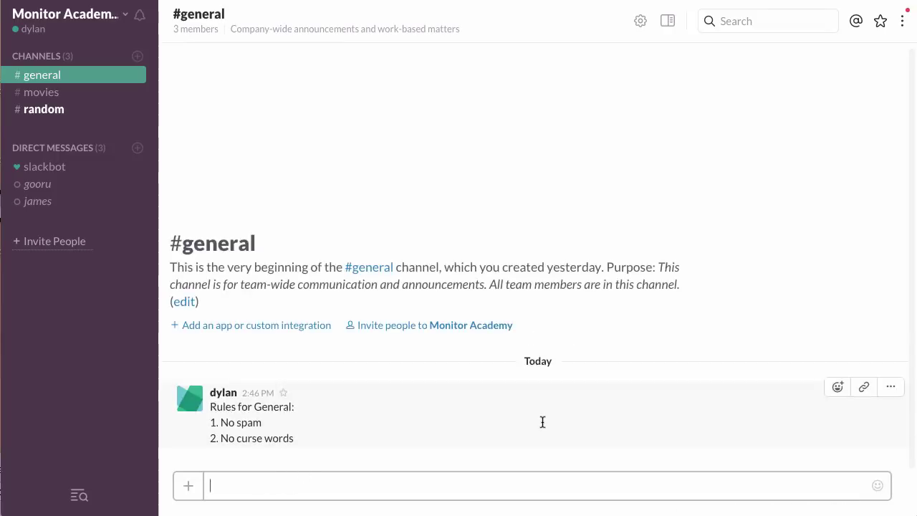
mouse_move(779, 424)
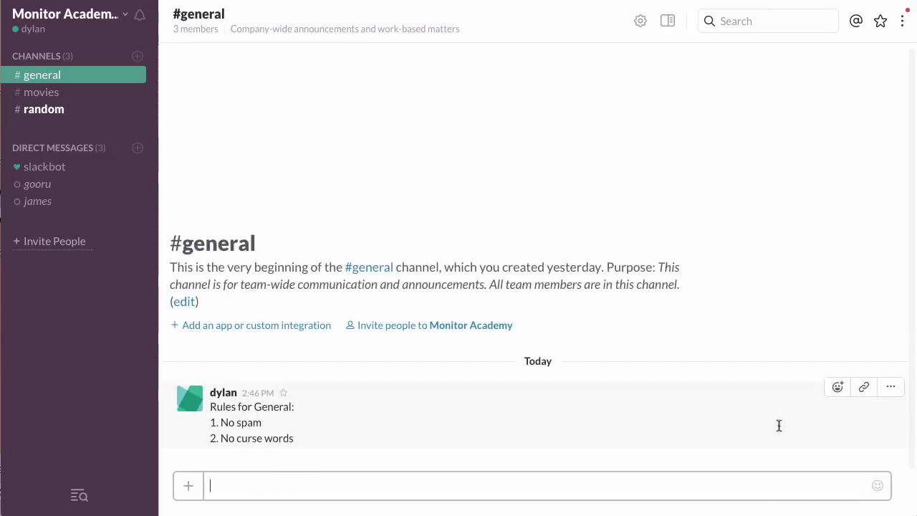
mouse_move(891, 387)
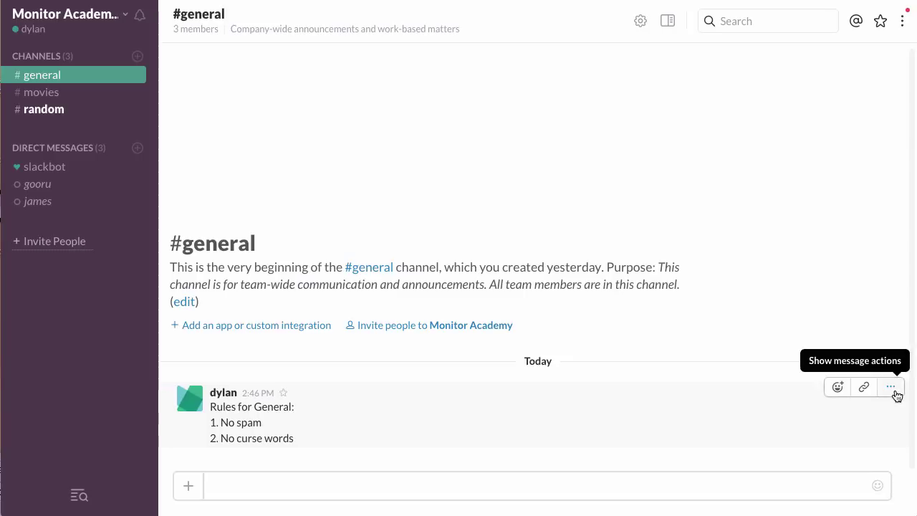
Step: Pin the rules message to #general from its More actions menu and confirm
click(891, 387)
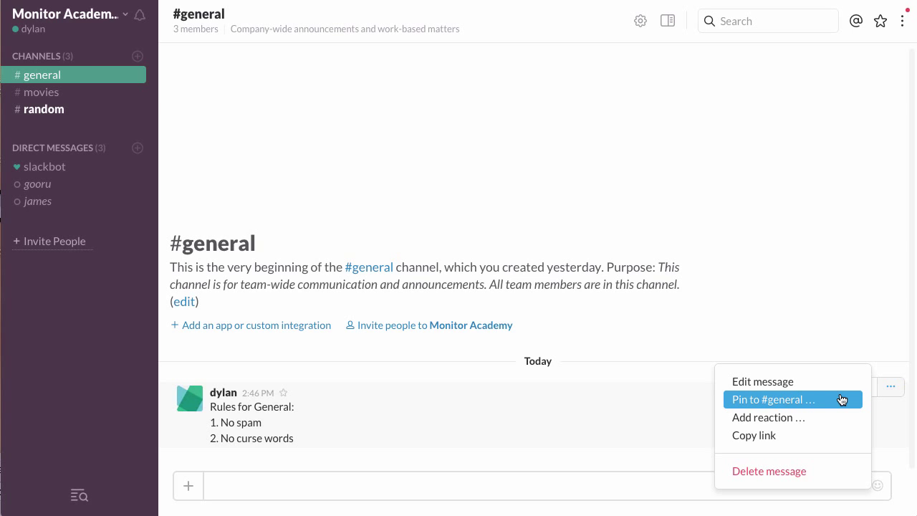
click(771, 399)
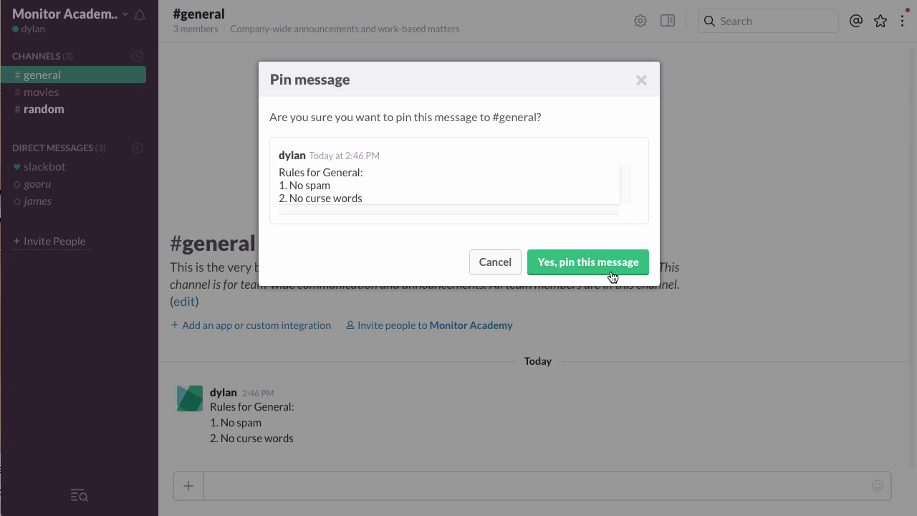
click(587, 261)
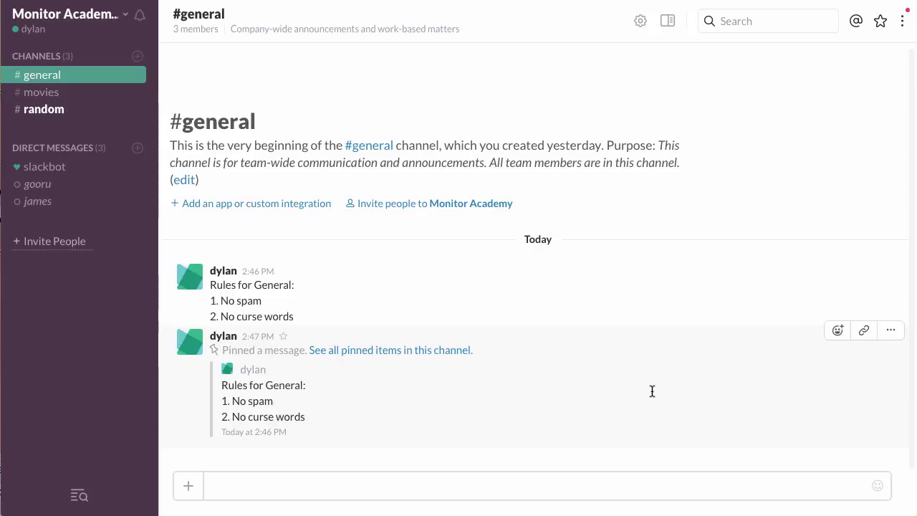
mouse_move(648, 390)
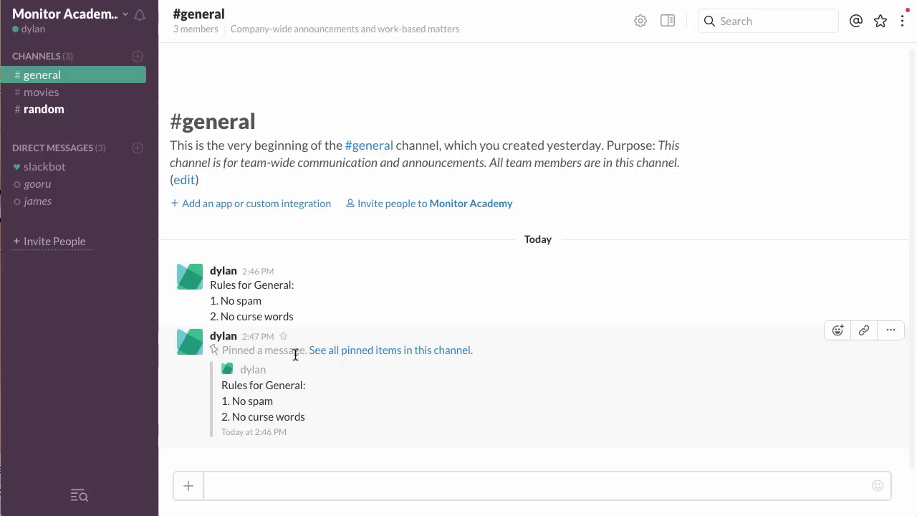
mouse_move(532, 384)
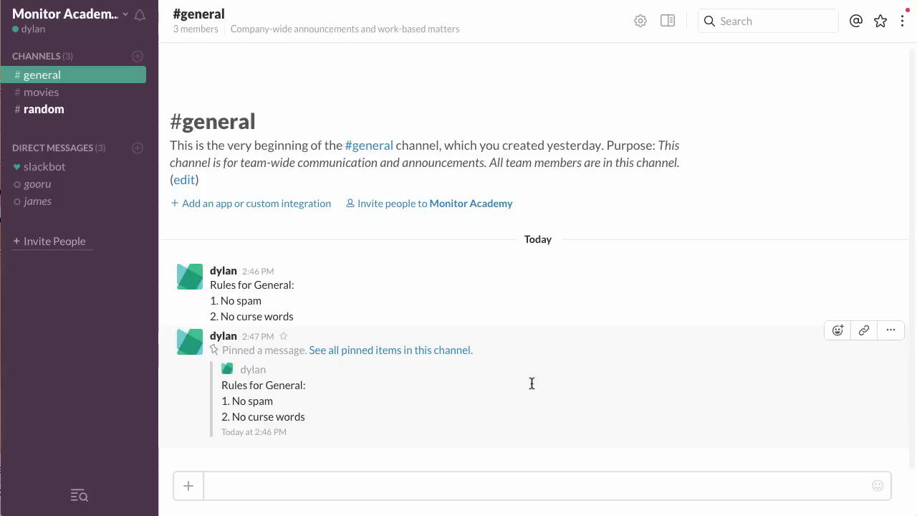
mouse_move(639, 22)
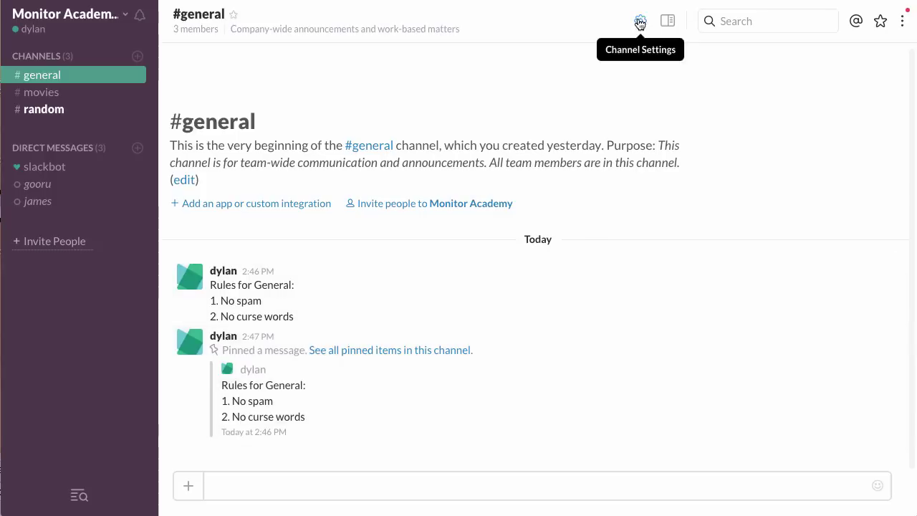
Step: Show the About #general details panel via Channel Settings > View channel details
click(639, 21)
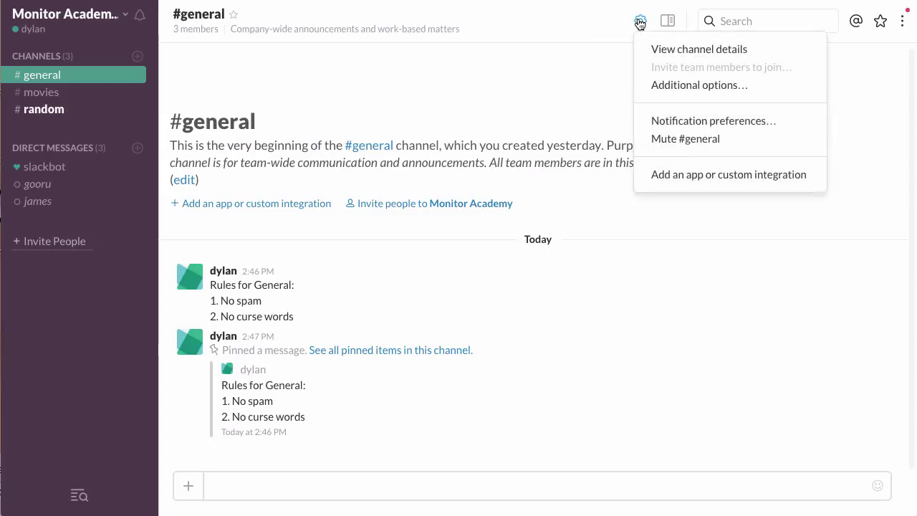
mouse_move(699, 49)
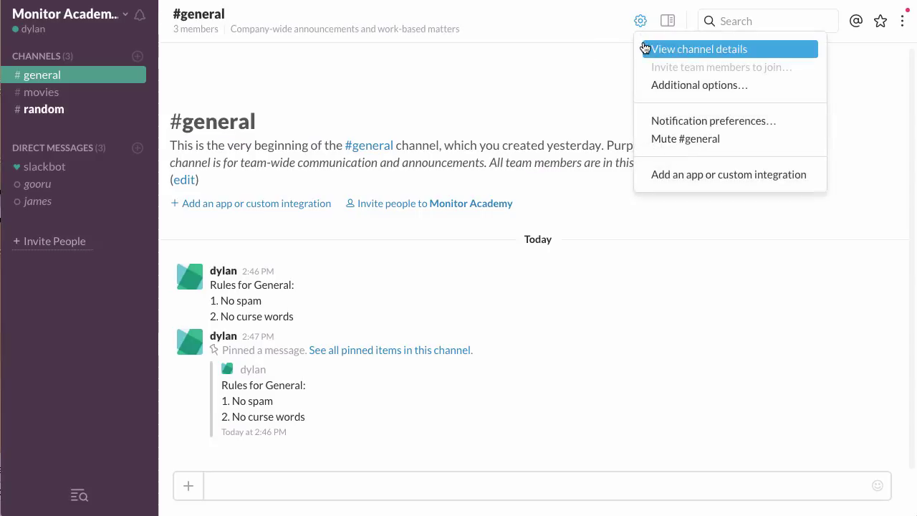
click(697, 49)
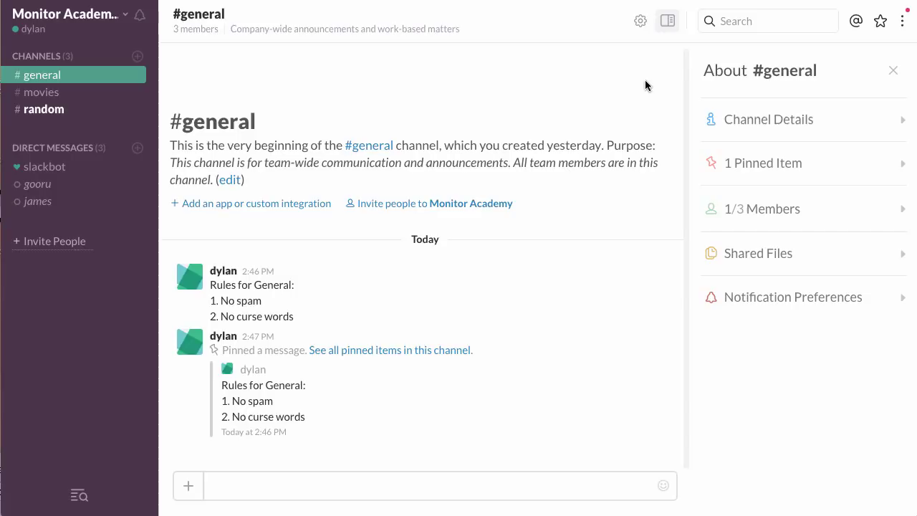
mouse_move(689, 134)
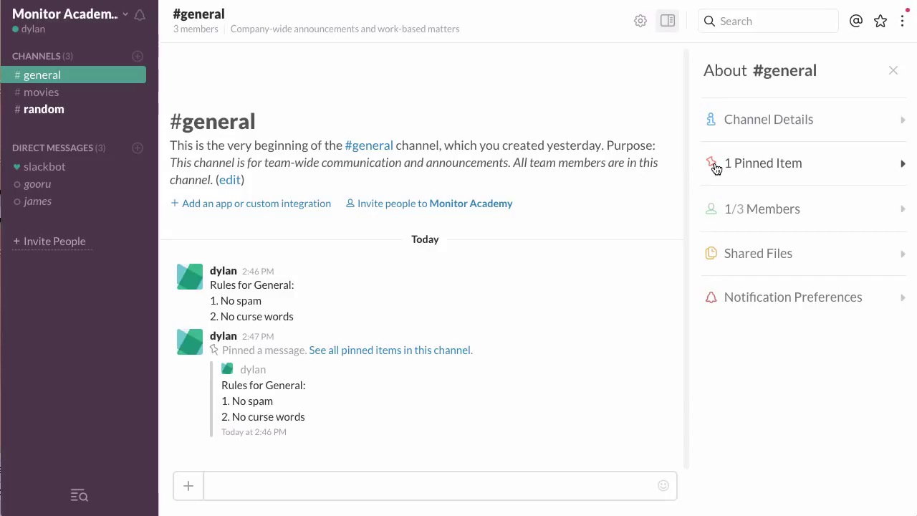
Step: Expand 1 Pinned Item to reveal the pinned rules message in the sidebar
click(762, 163)
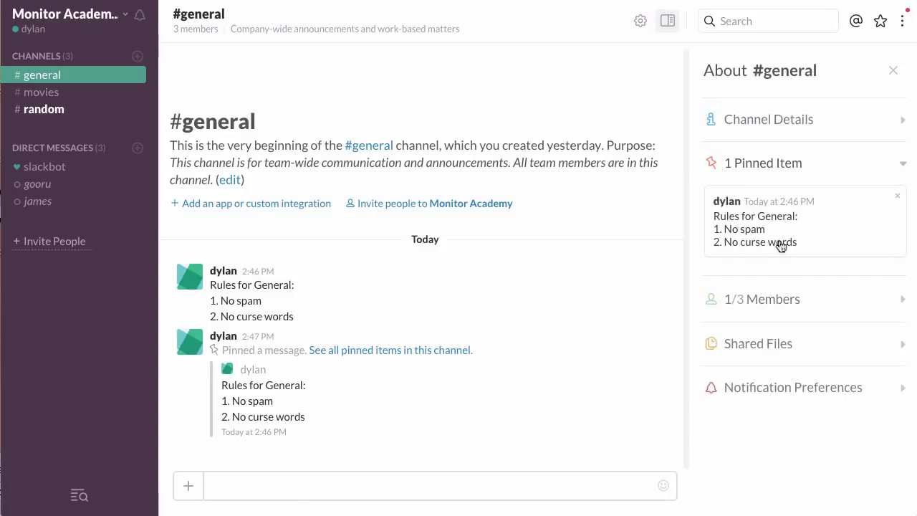
mouse_move(768, 245)
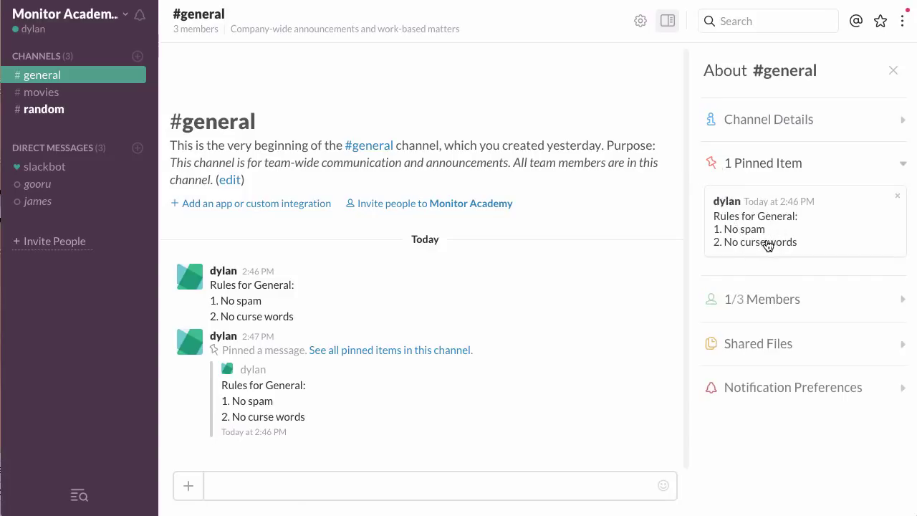
click(437, 484)
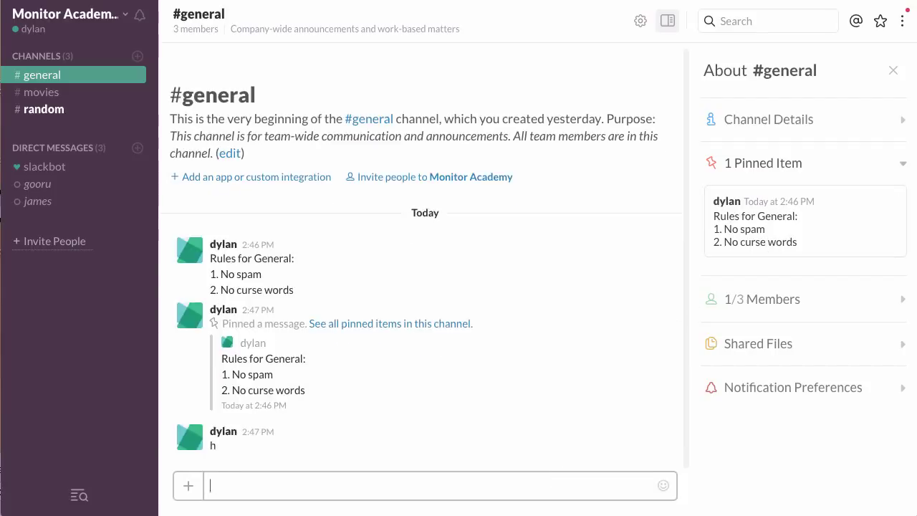
text(hjg)
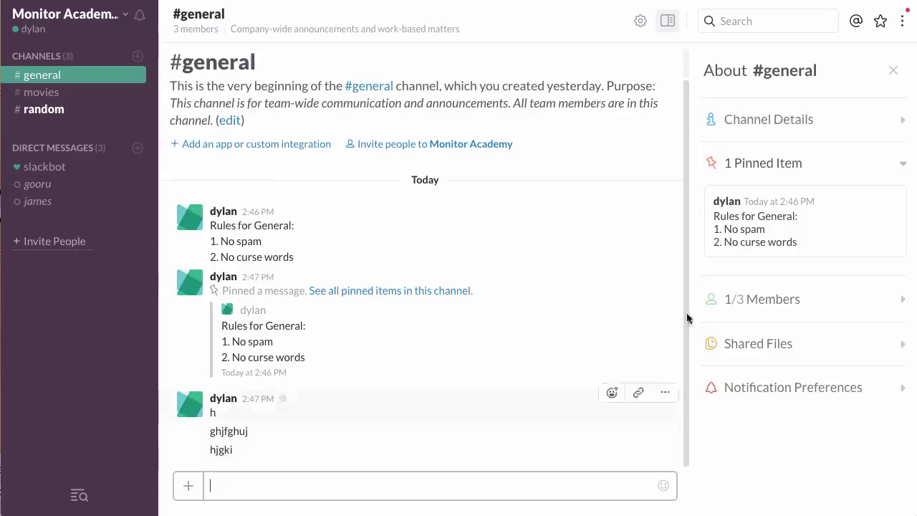
mouse_move(519, 367)
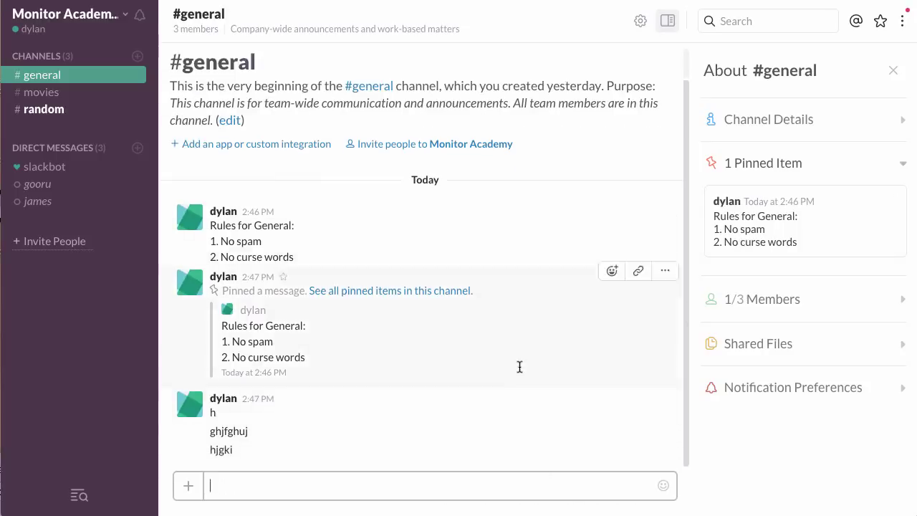
mouse_move(519, 367)
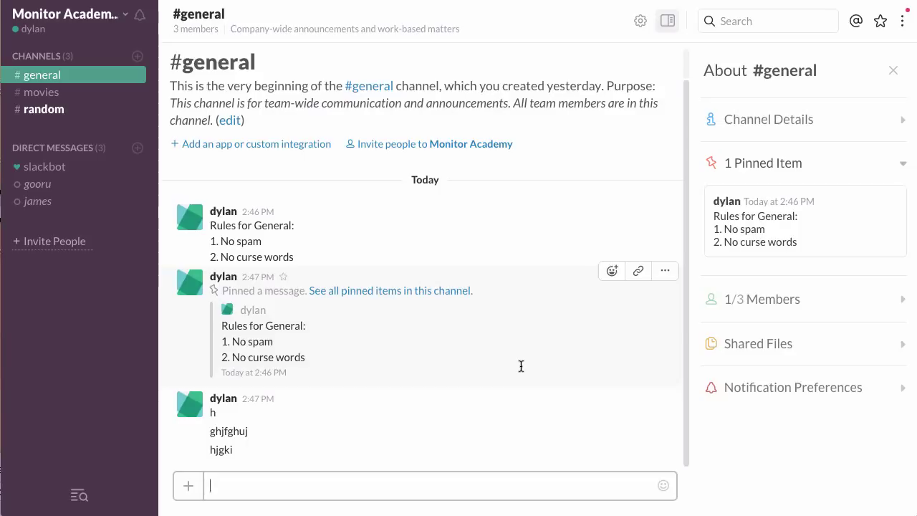
mouse_move(521, 365)
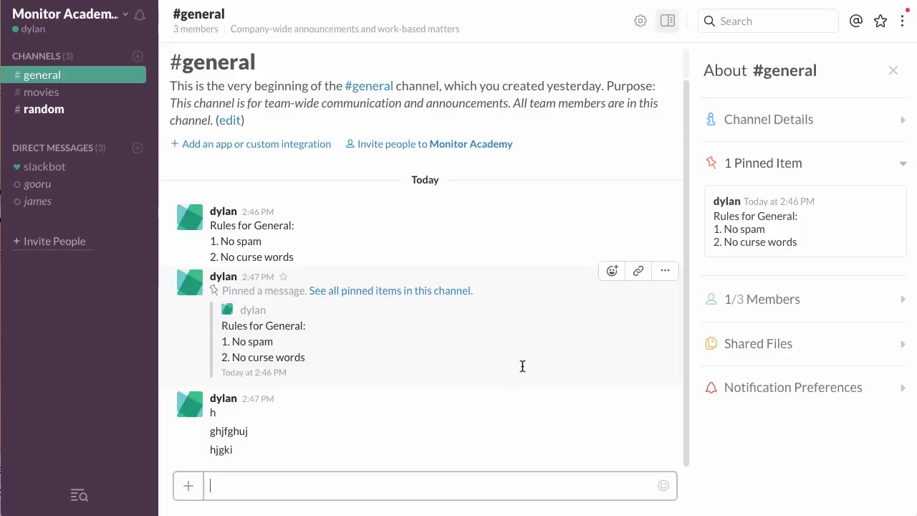
mouse_move(523, 369)
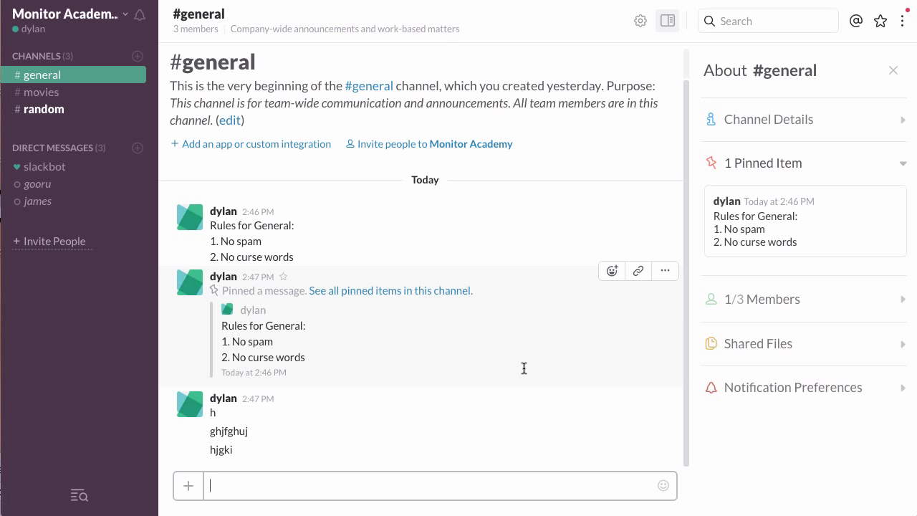